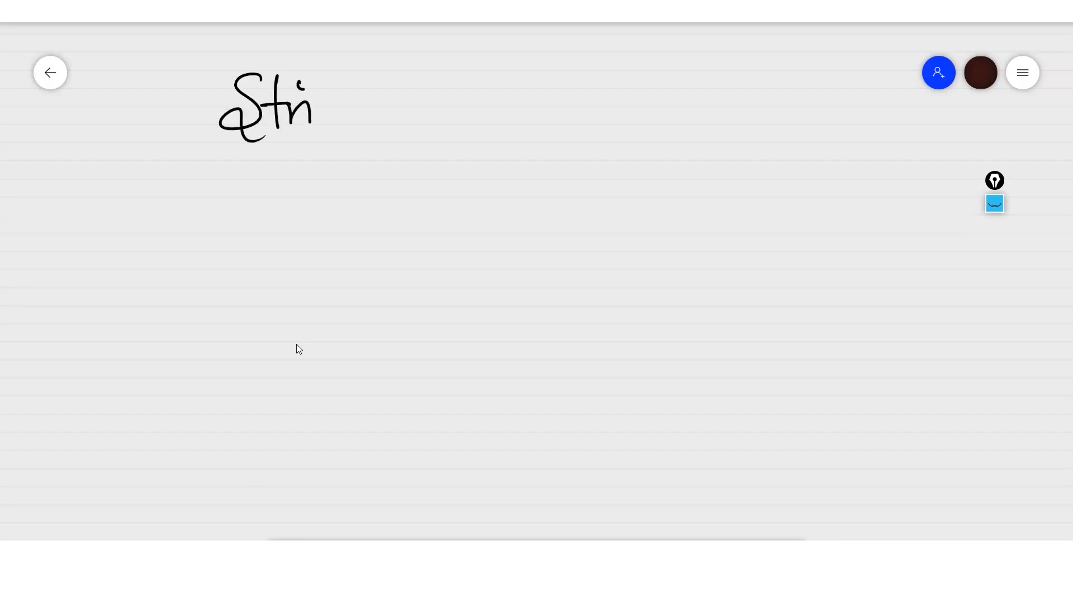
Step: Write the underlined String heading and the declaration String a = "Shape Ai"
left_click_drag(308, 109, 376, 164)
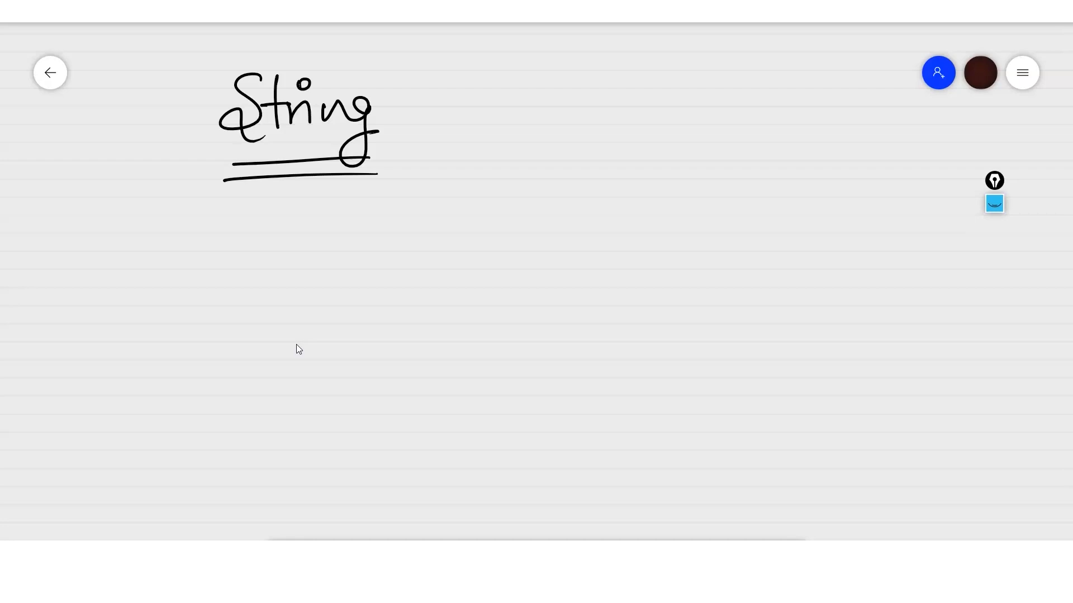
left_click_drag(148, 246, 184, 284)
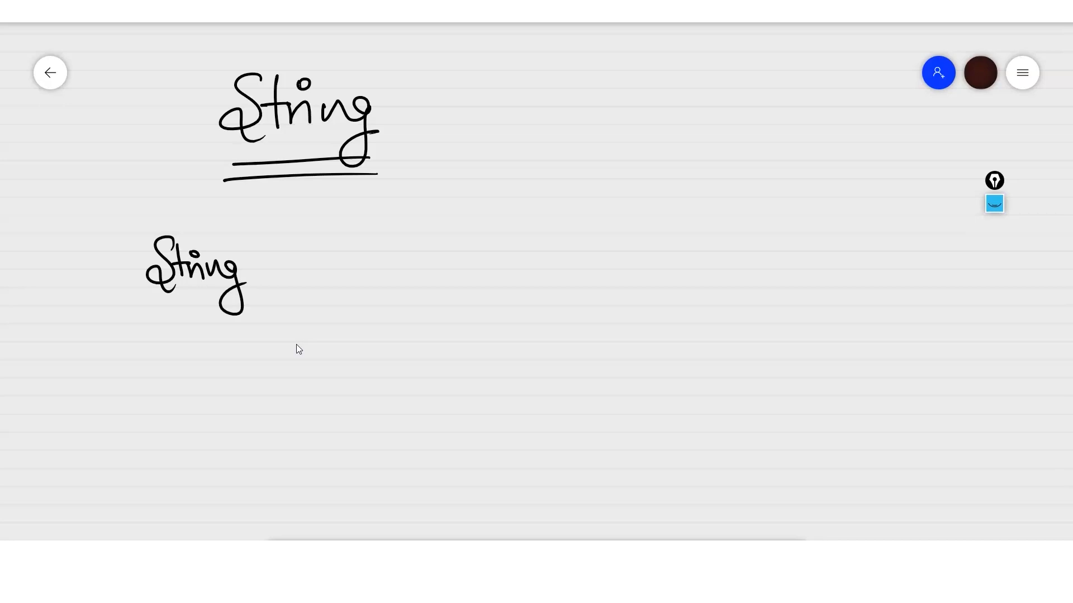
left_click_drag(268, 273, 348, 260)
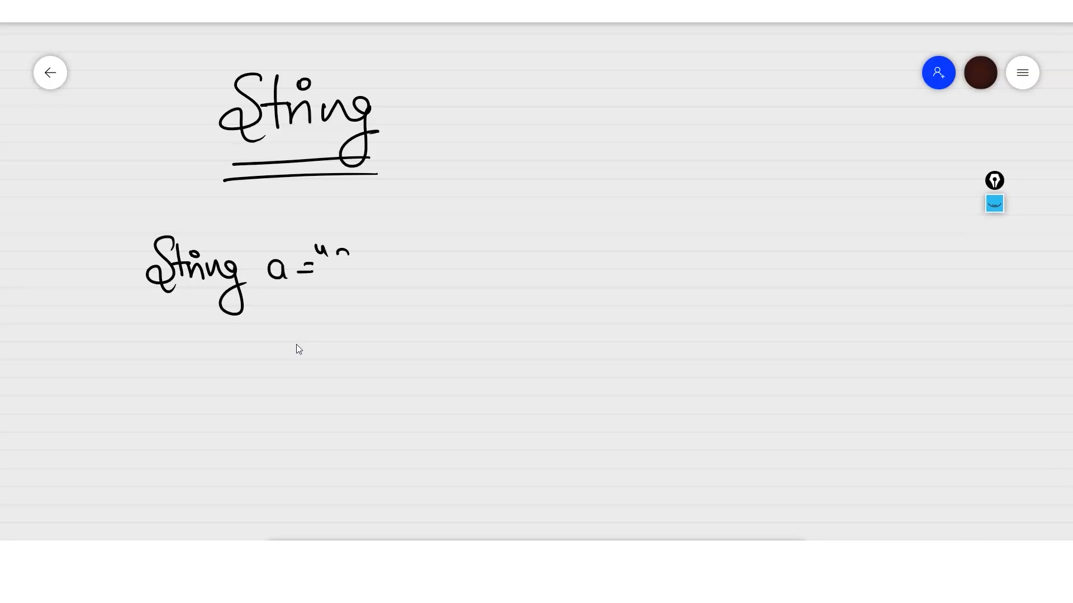
left_click_drag(335, 267, 424, 271)
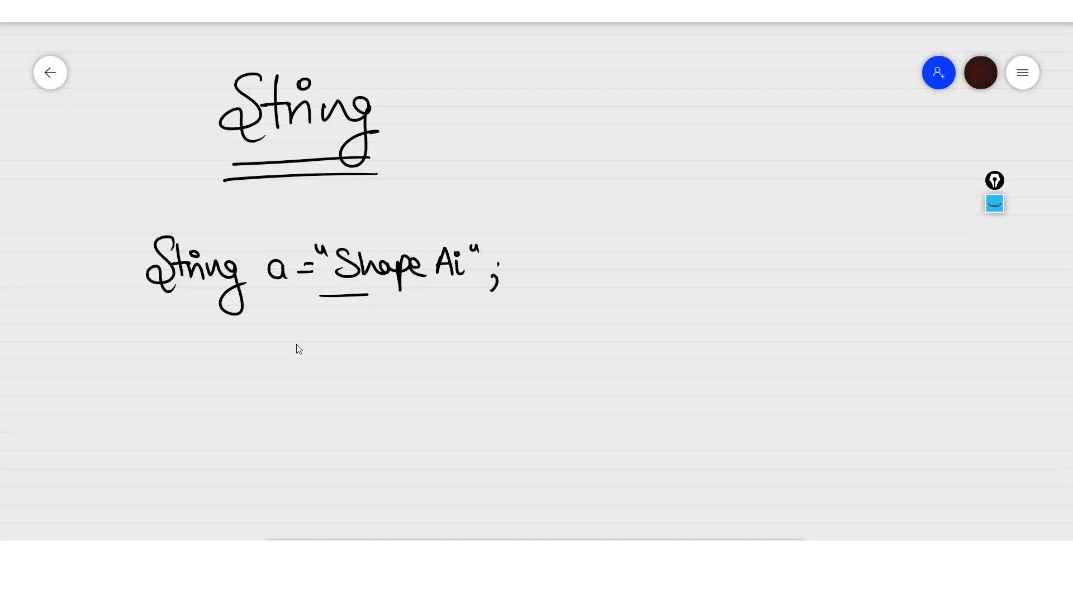
left_click_drag(322, 295, 469, 303)
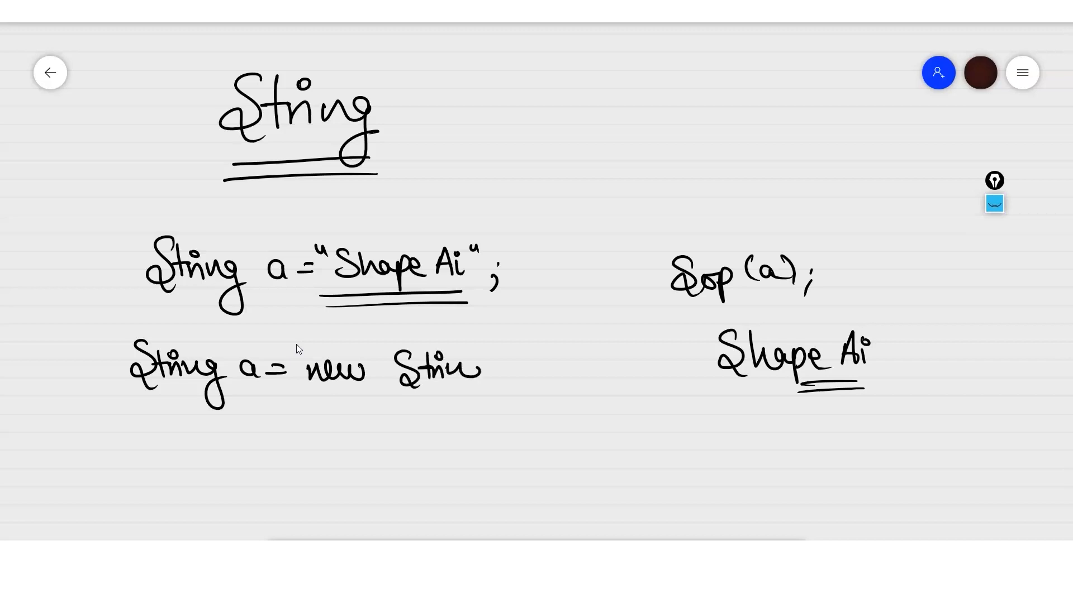
Step: Write the second declaration String a = new String("Cat")
left_click_drag(444, 370, 540, 377)
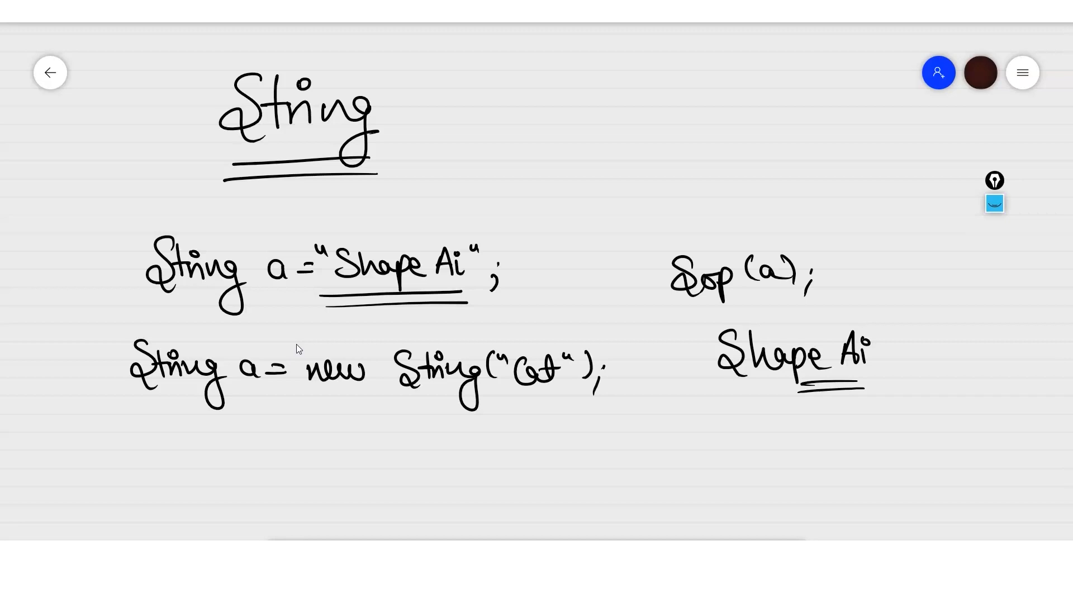
left_click_drag(370, 448, 541, 455)
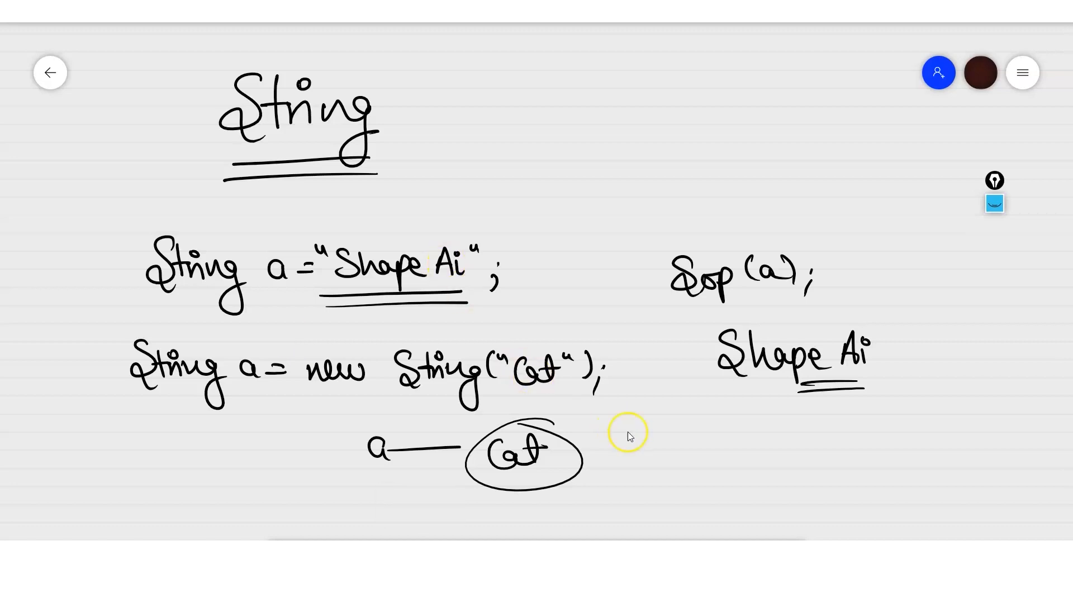
Step: Write the word CATS in red lower on the board
scroll("down", 3)
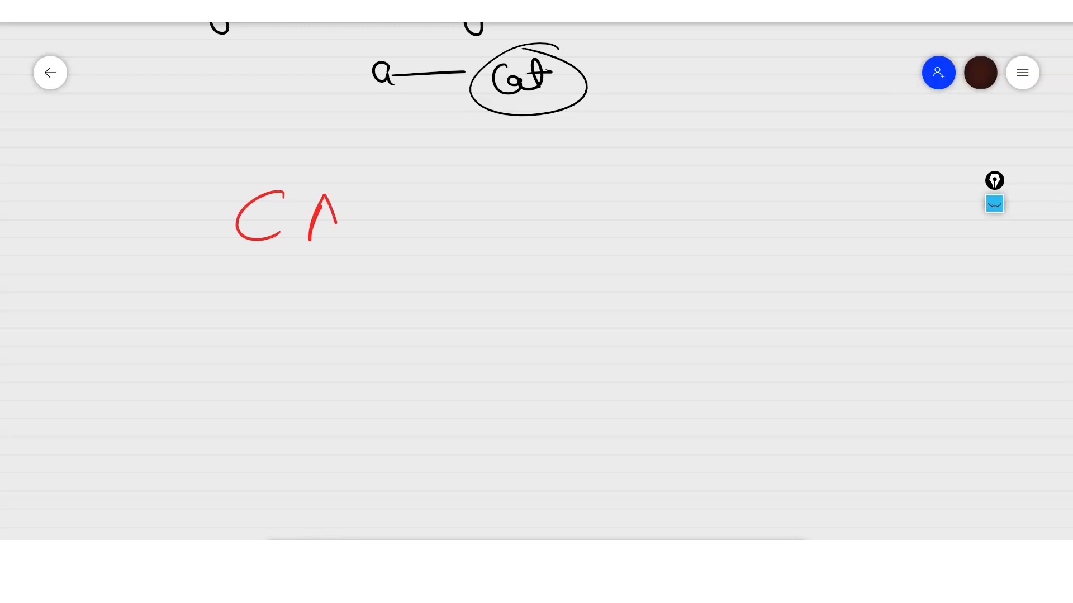
left_click_drag(362, 194, 435, 236)
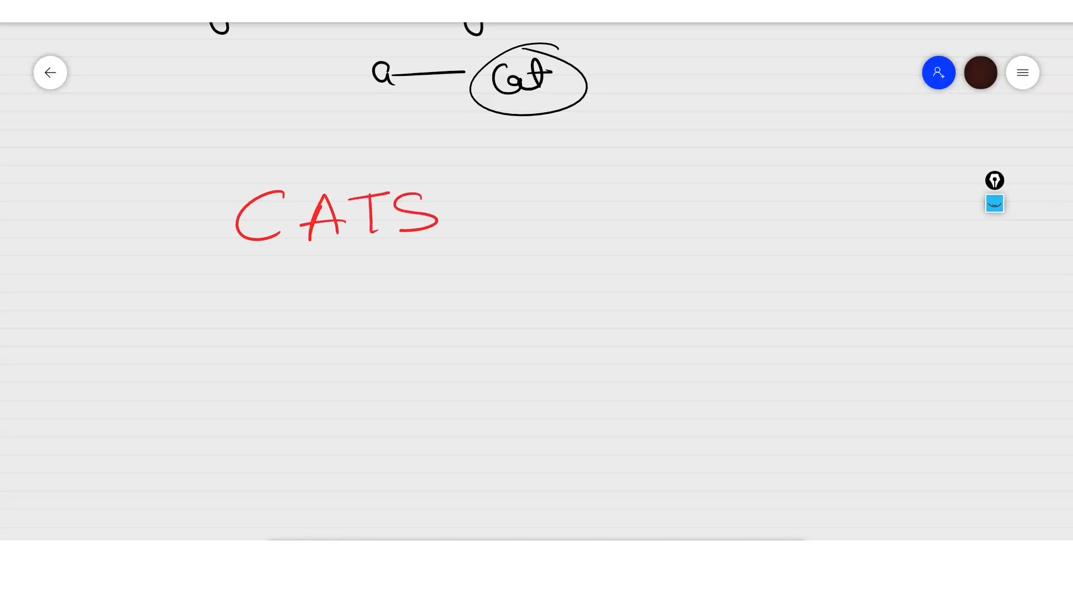
left_click_drag(257, 249, 229, 321)
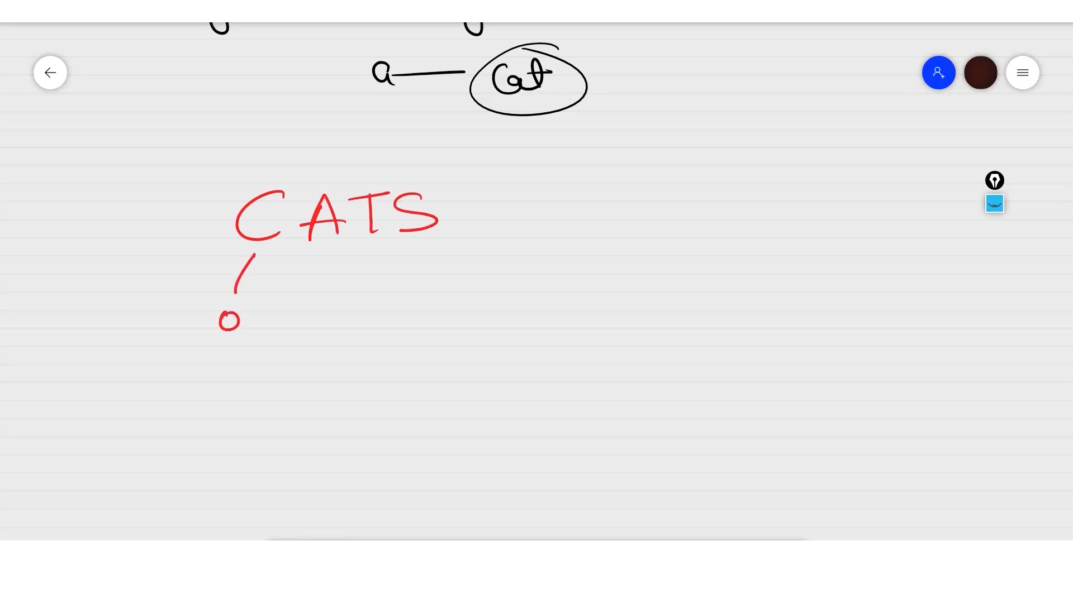
Step: Mark indexes 0–3 under the CATS letters and point a line at it as b
left_click_drag(304, 257, 304, 322)
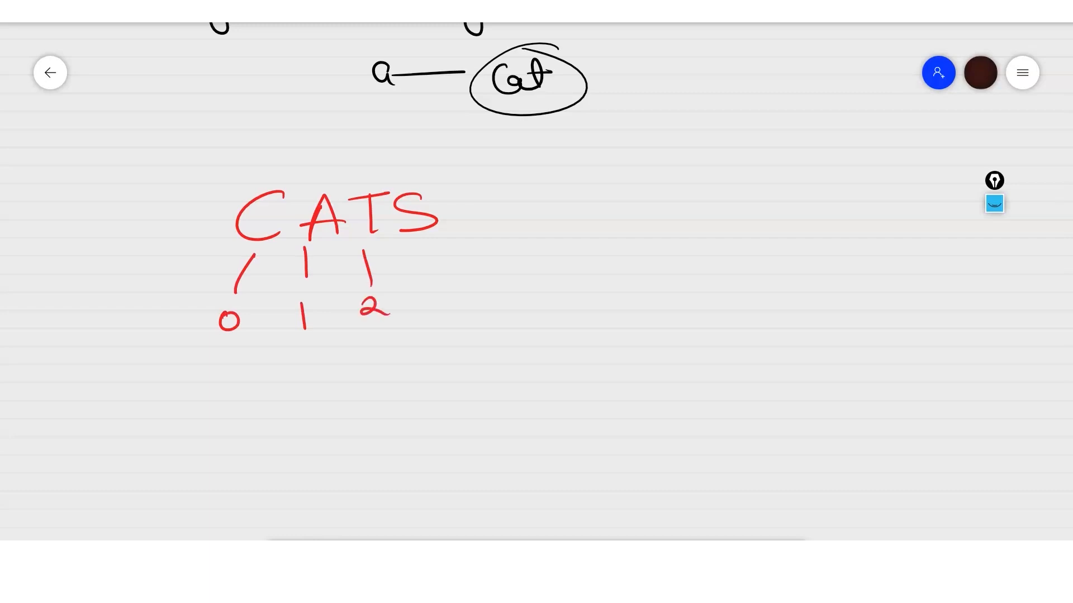
left_click_drag(407, 246, 428, 304)
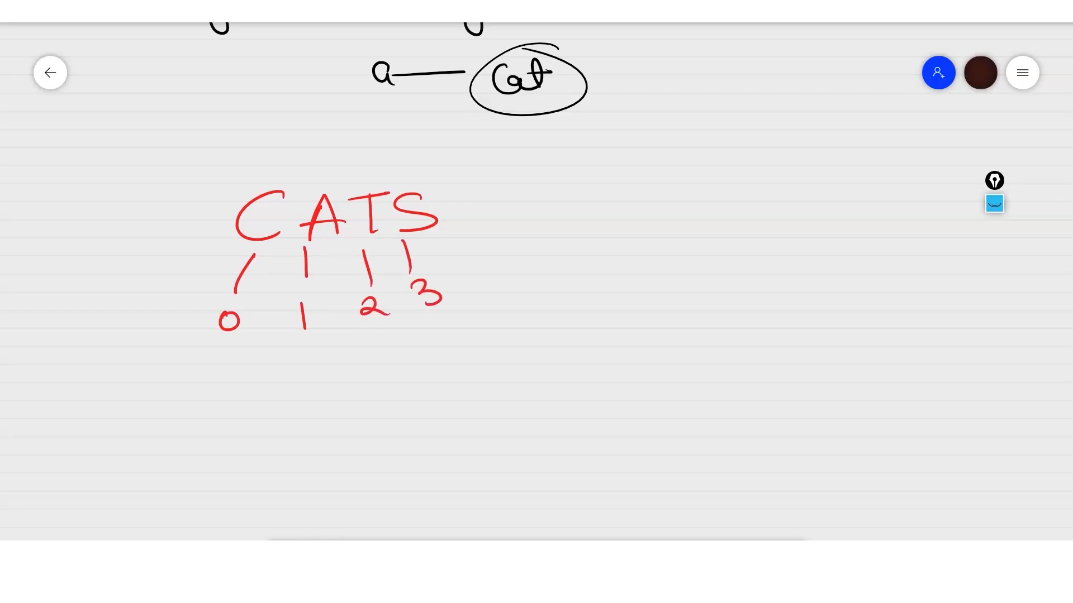
left_click_drag(136, 229, 209, 220)
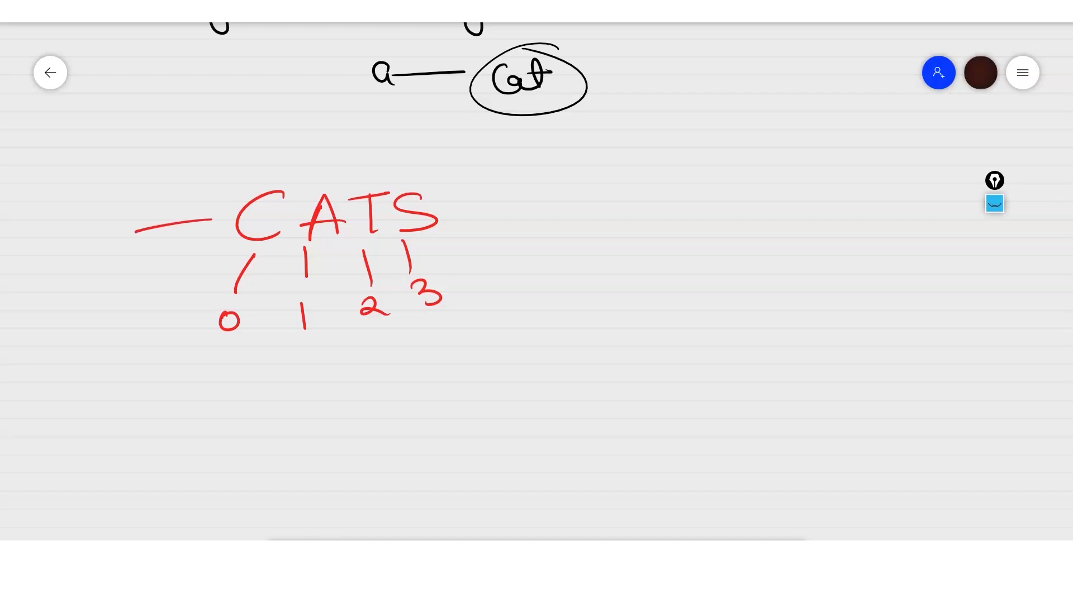
left_click_drag(89, 219, 109, 253)
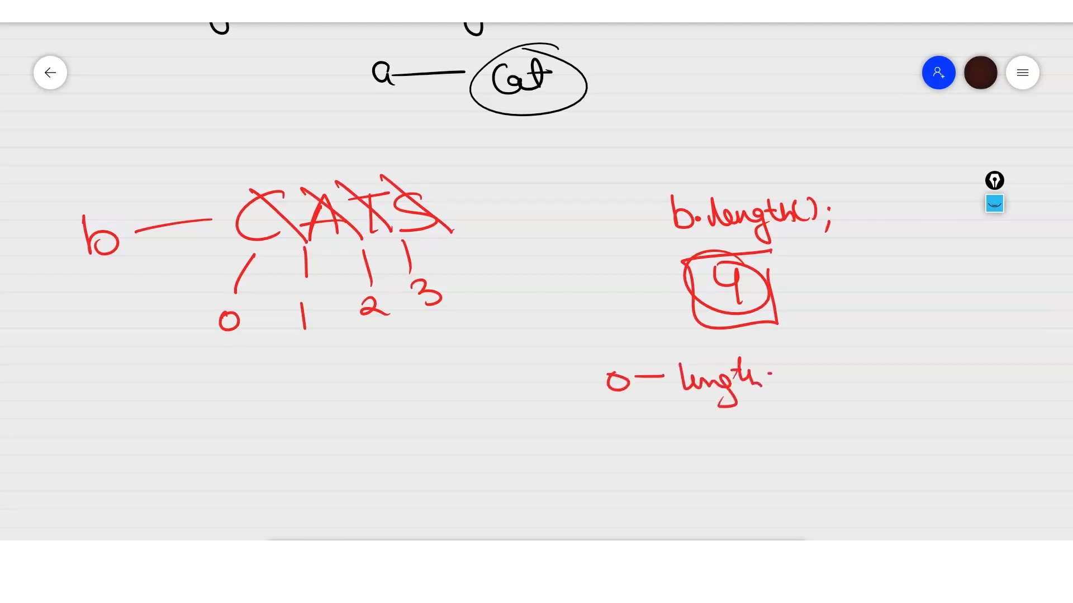
type("-1")
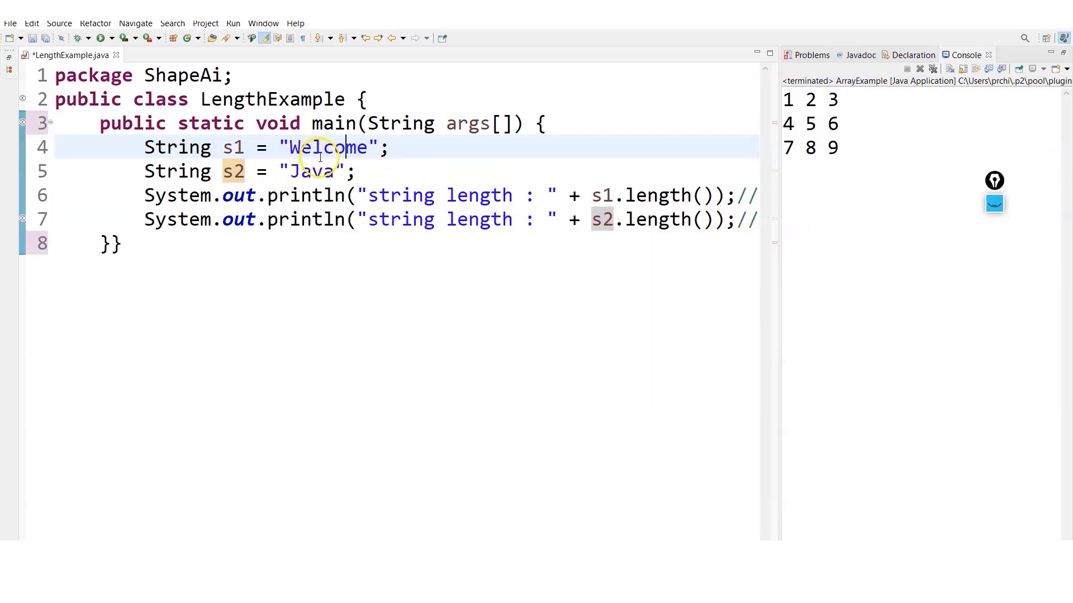
mouse_move(325, 181)
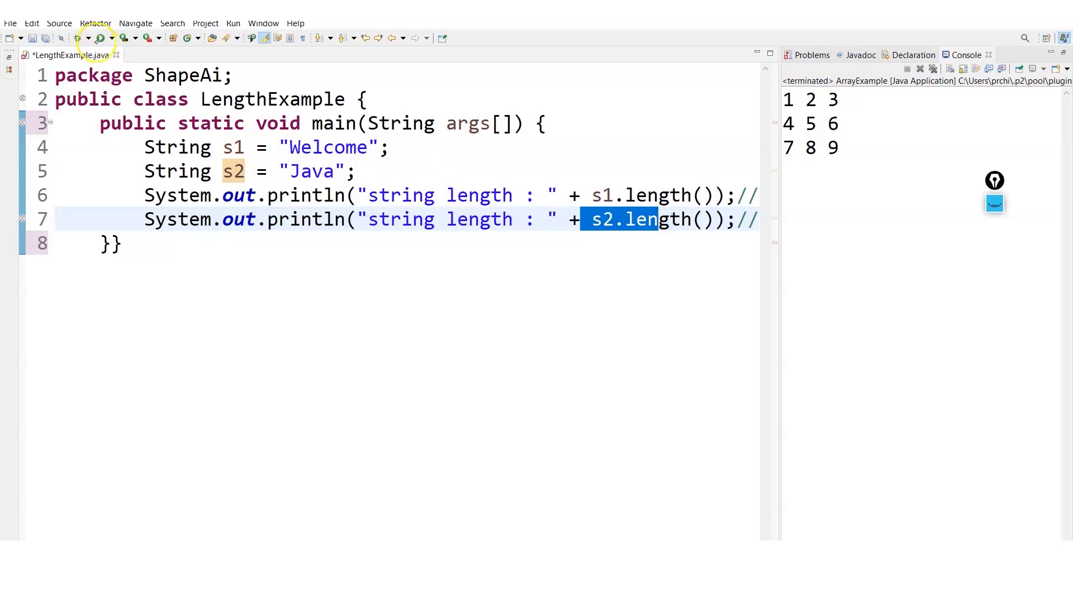
Step: Run LengthExample, concatenate s1 into the first message and rerun to print Welcome7 and 4
left_click(96, 38)
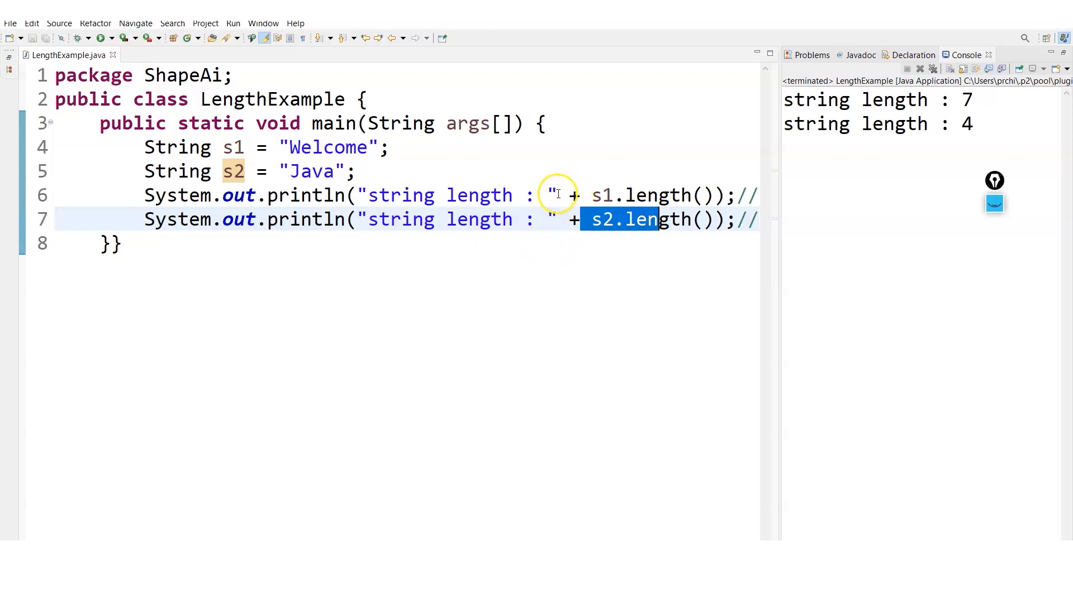
type("s")
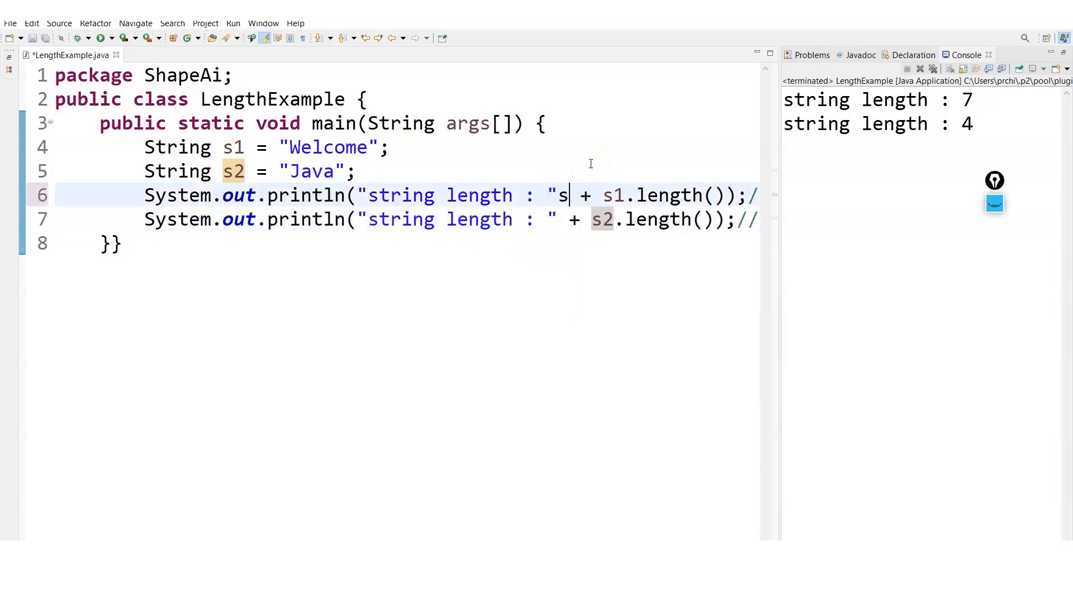
type("1+")
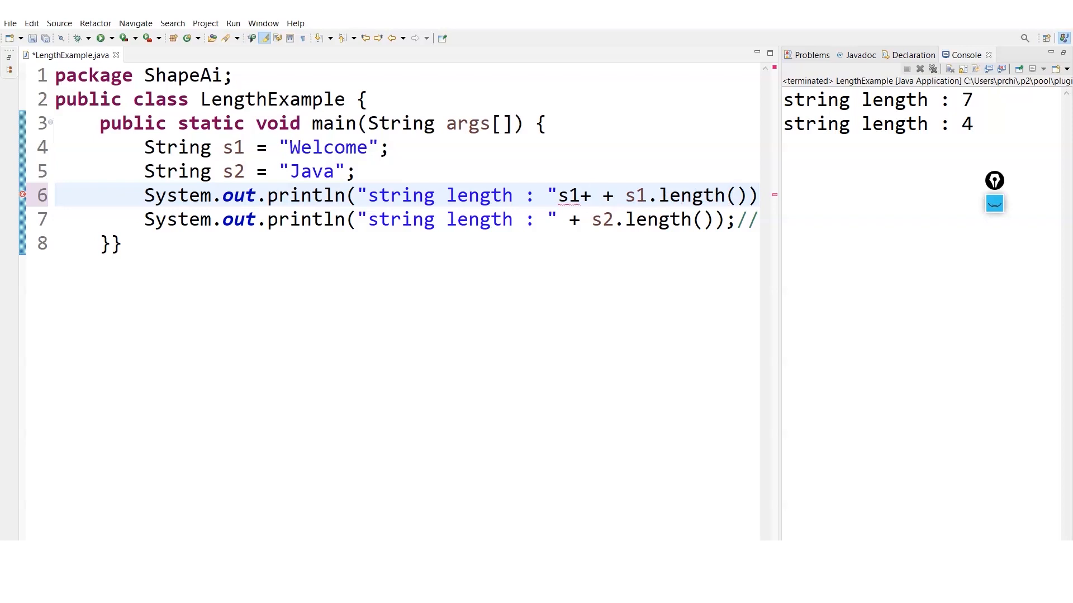
left_click(559, 196)
type("+")
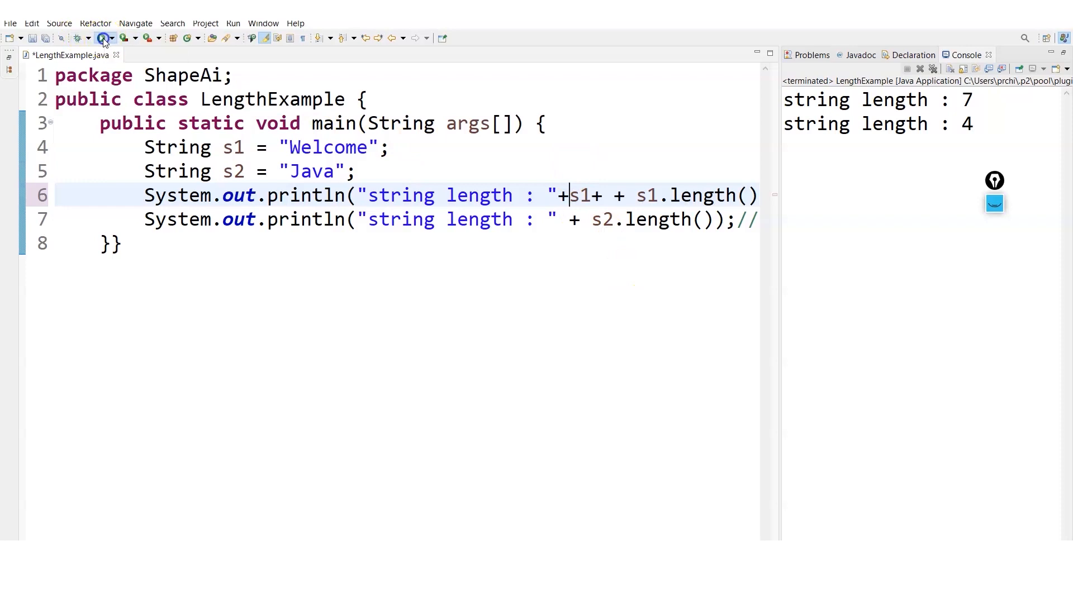
left_click(102, 38)
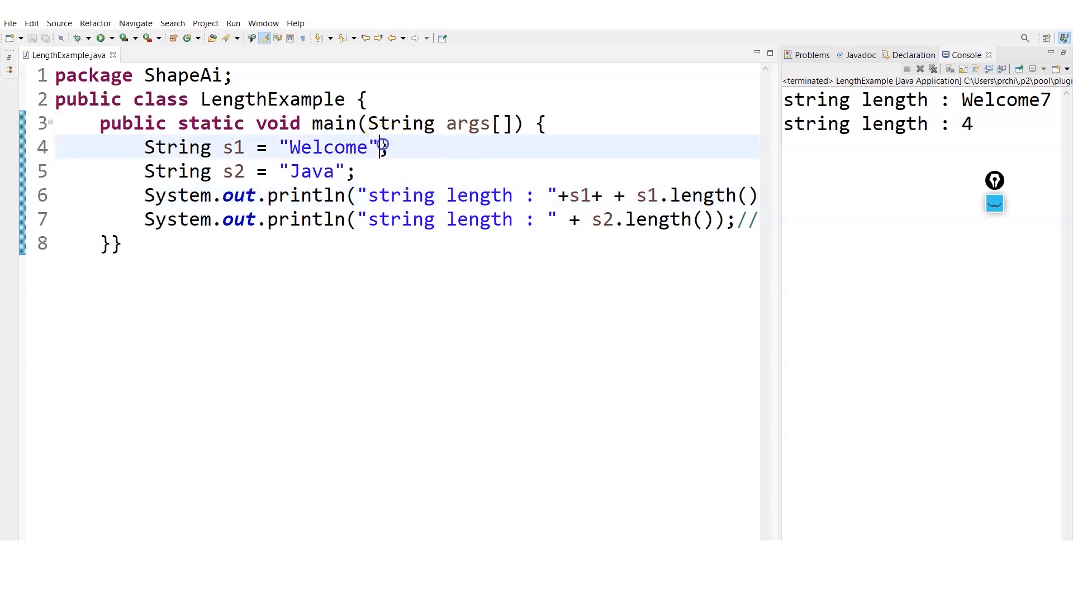
Step: Build s1 as "Welcome"+" world" and run to print Welcome world13
type("+")
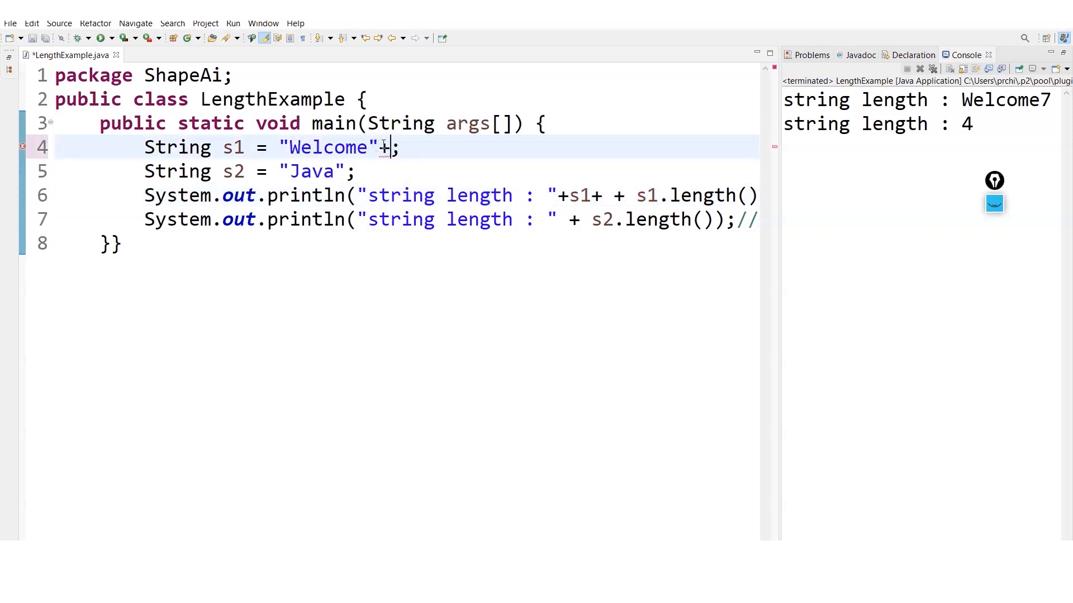
type("\"")
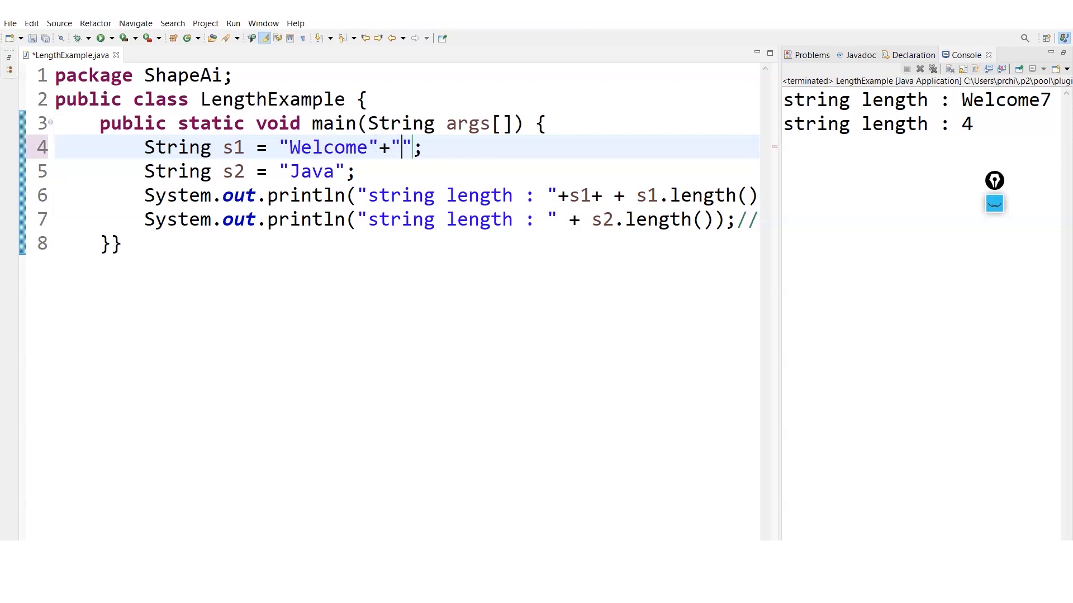
type("he")
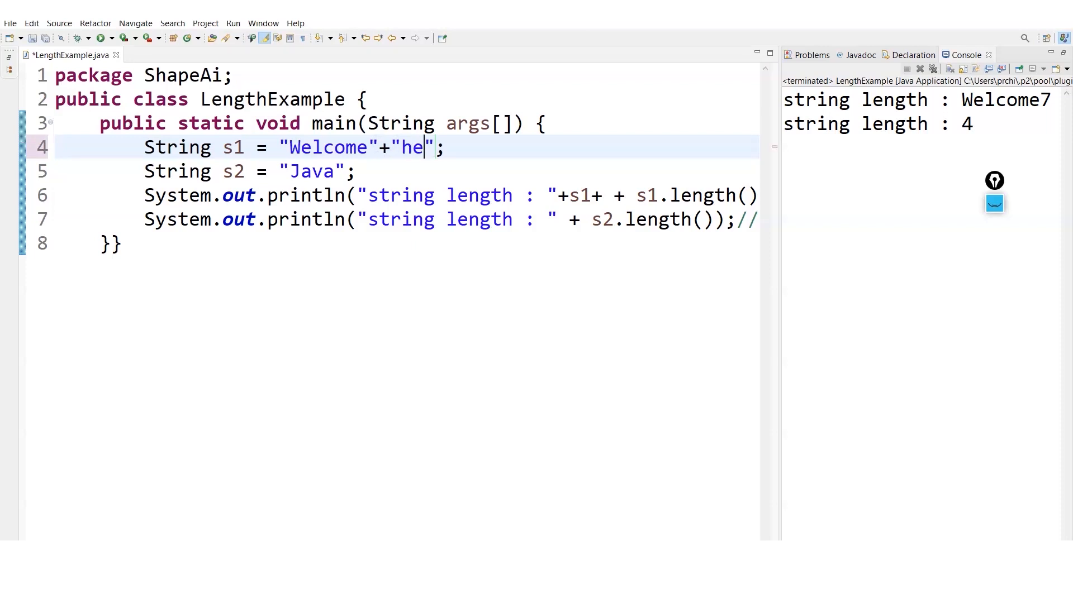
type("wor")
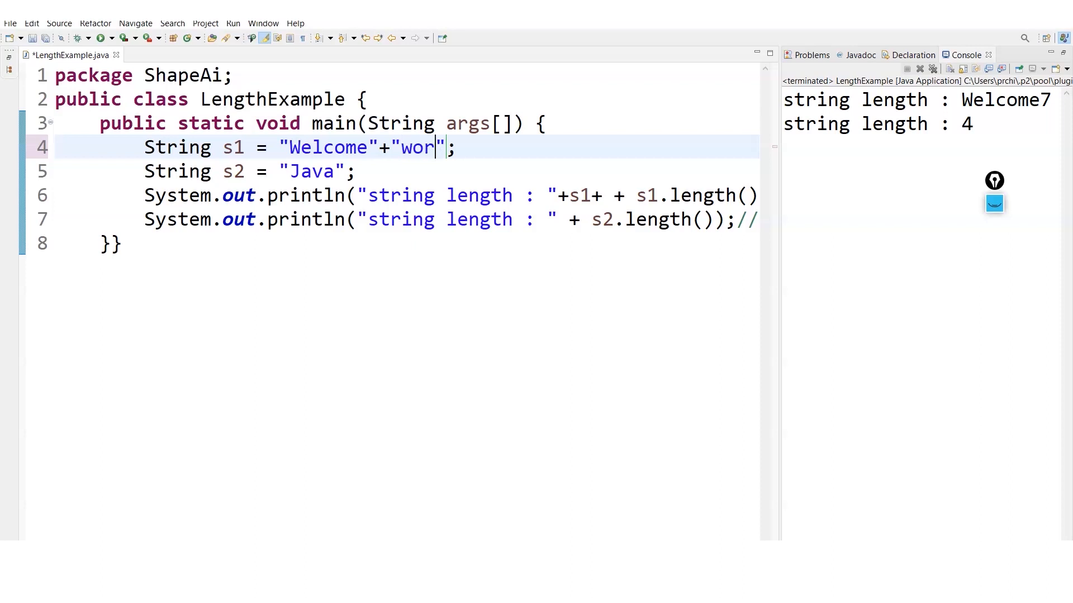
type("ld")
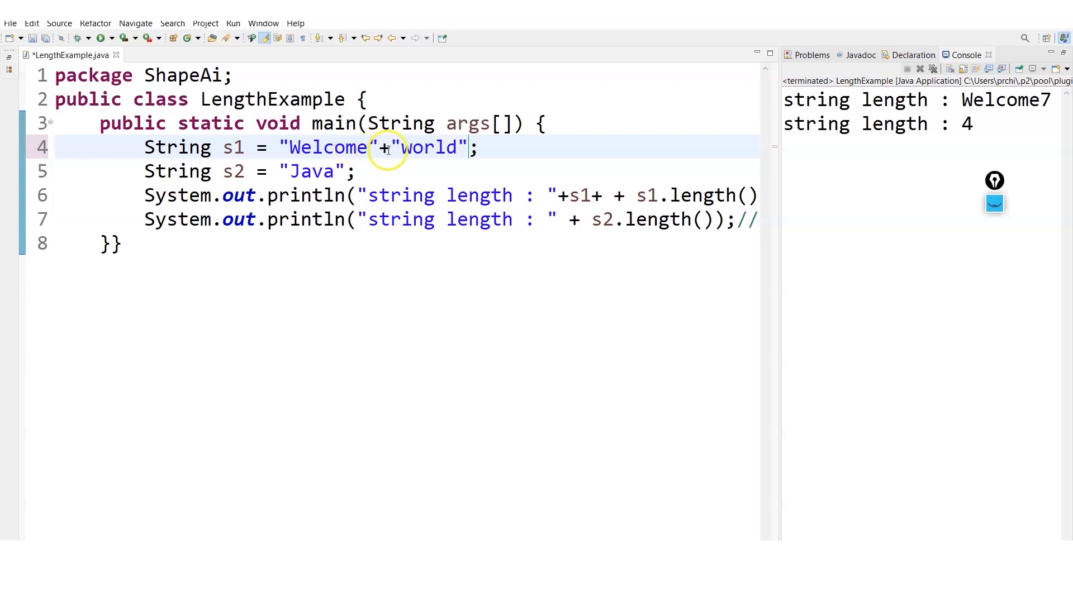
double_click(383, 147)
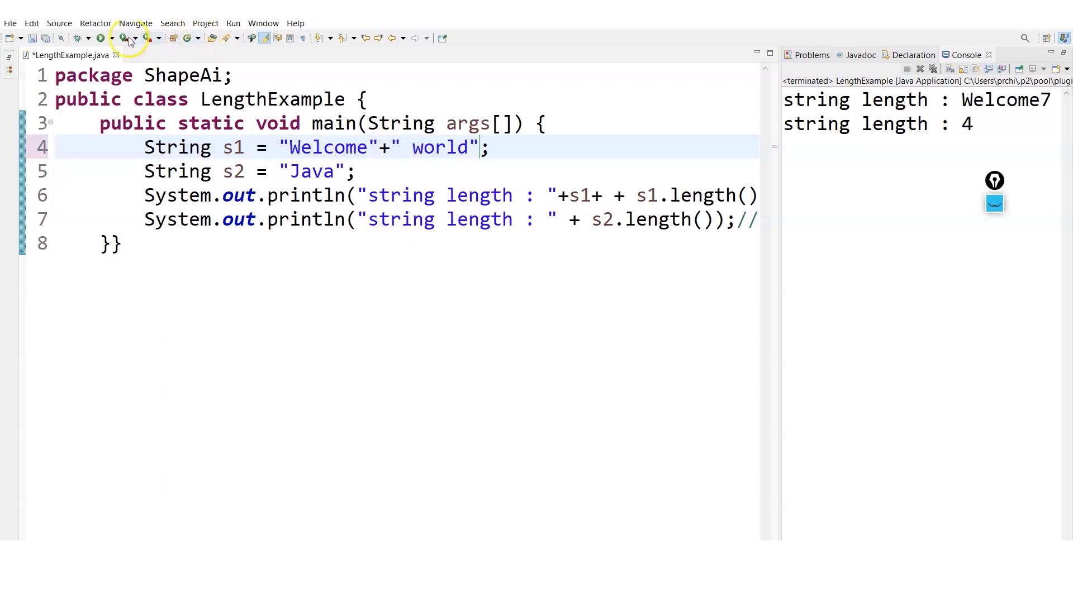
left_click(100, 38)
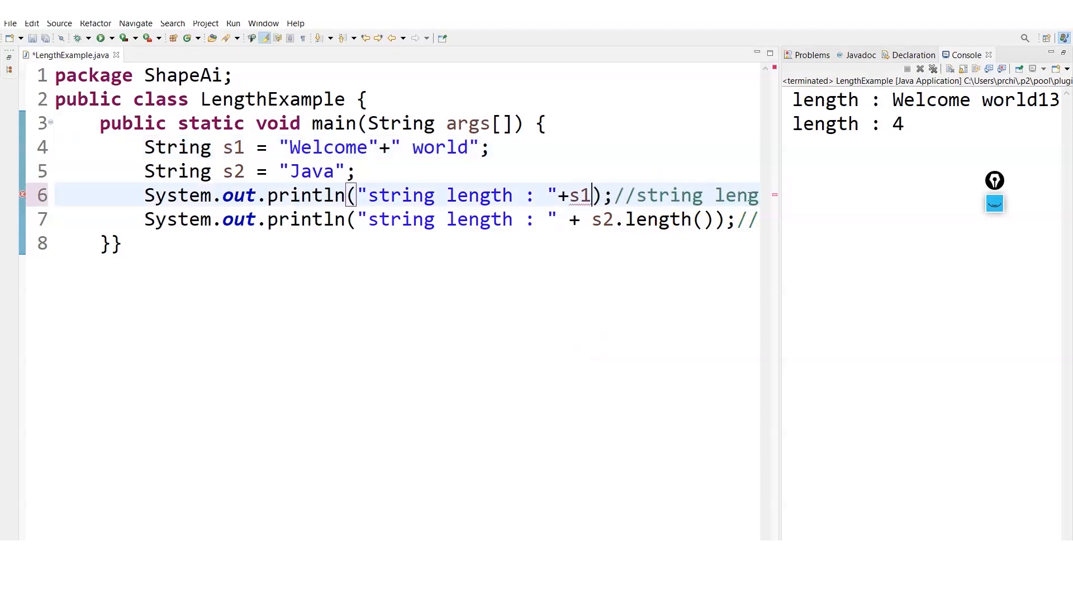
Step: Print s1 whole on line 6 and rerun to show Welcome world and 4
left_click(100, 38)
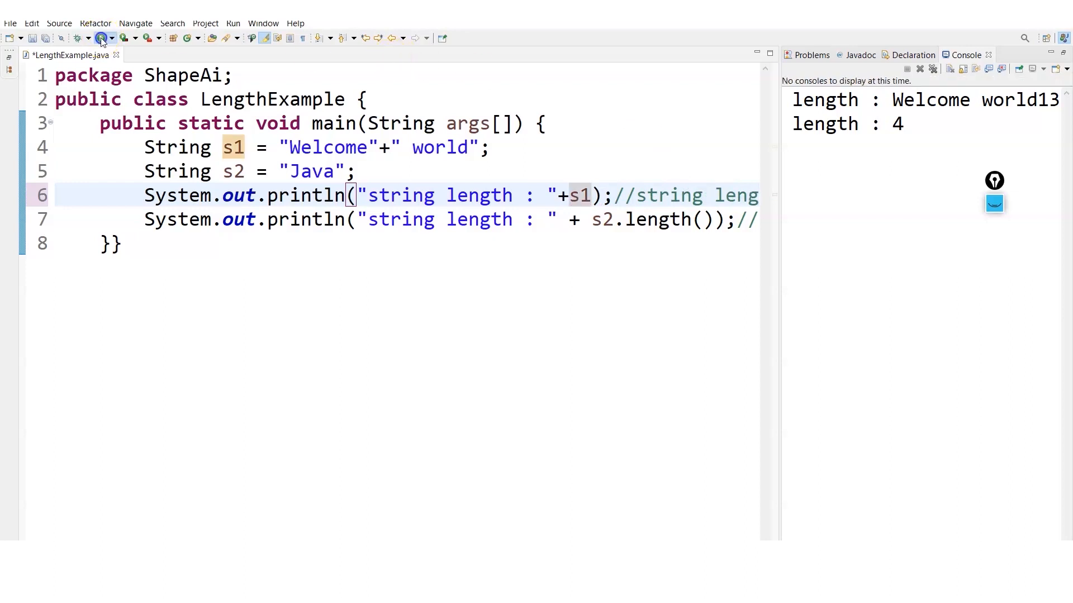
left_click(101, 38)
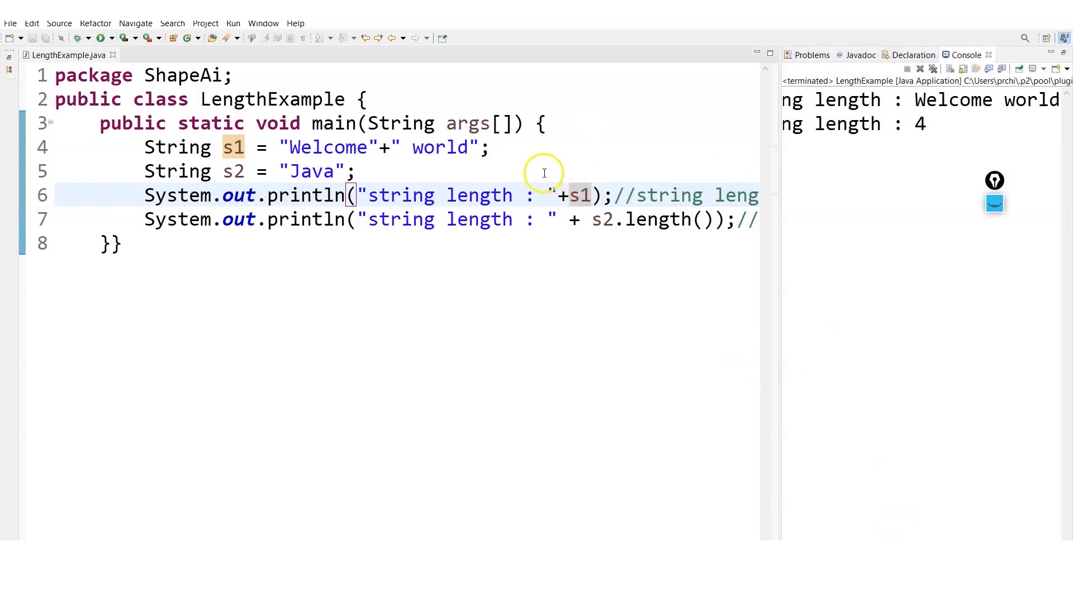
mouse_move(328, 145)
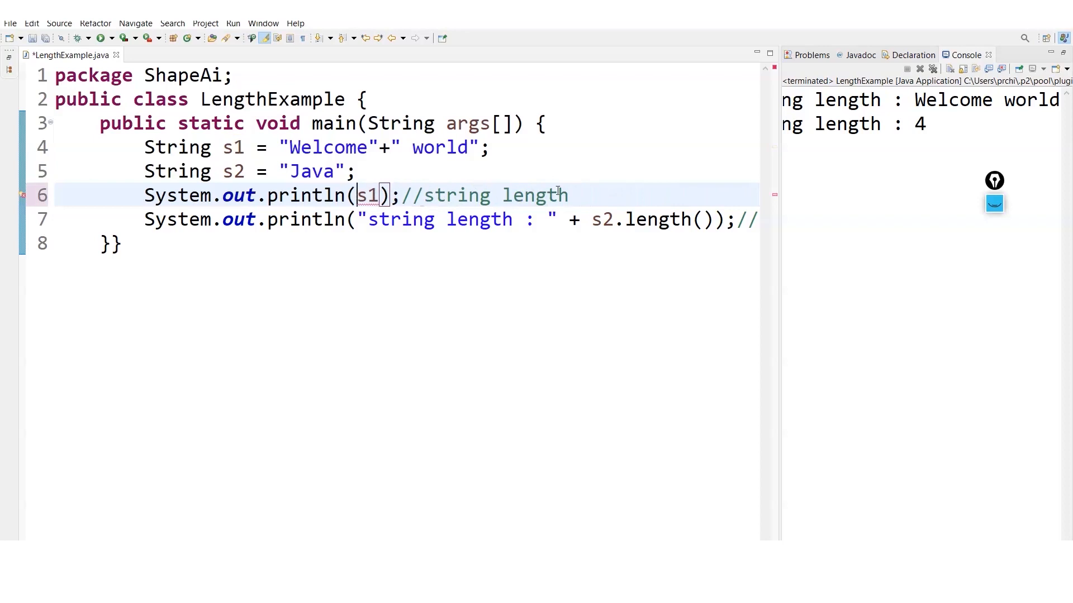
Step: Insert s1=s1.toUpperCase(); via content assist and run to print WELCOME WORLD
left_click(663, 202)
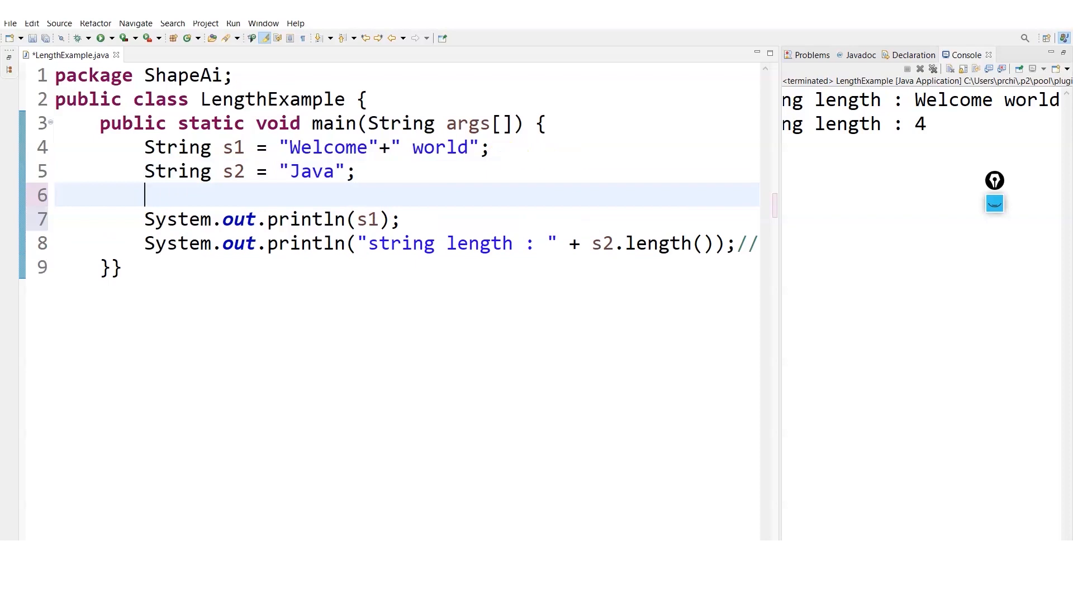
type("s1=")
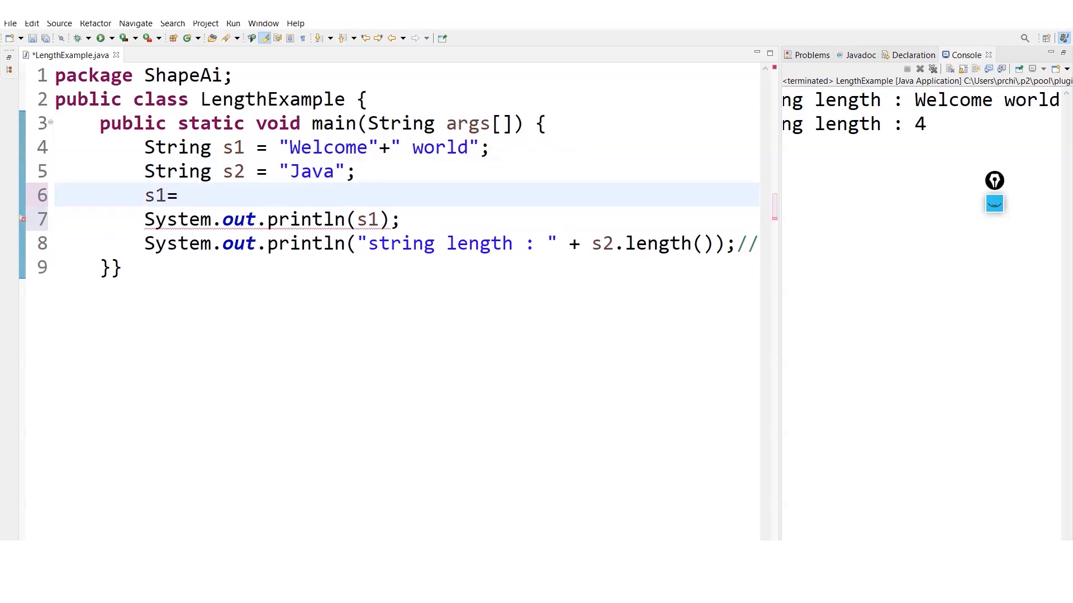
type("s1.")
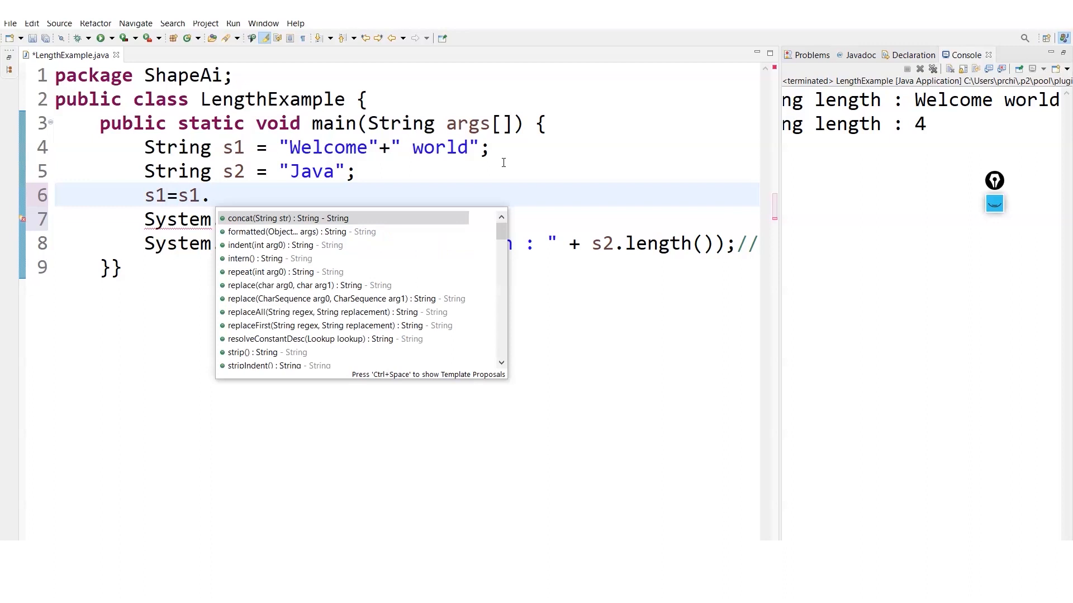
type("to")
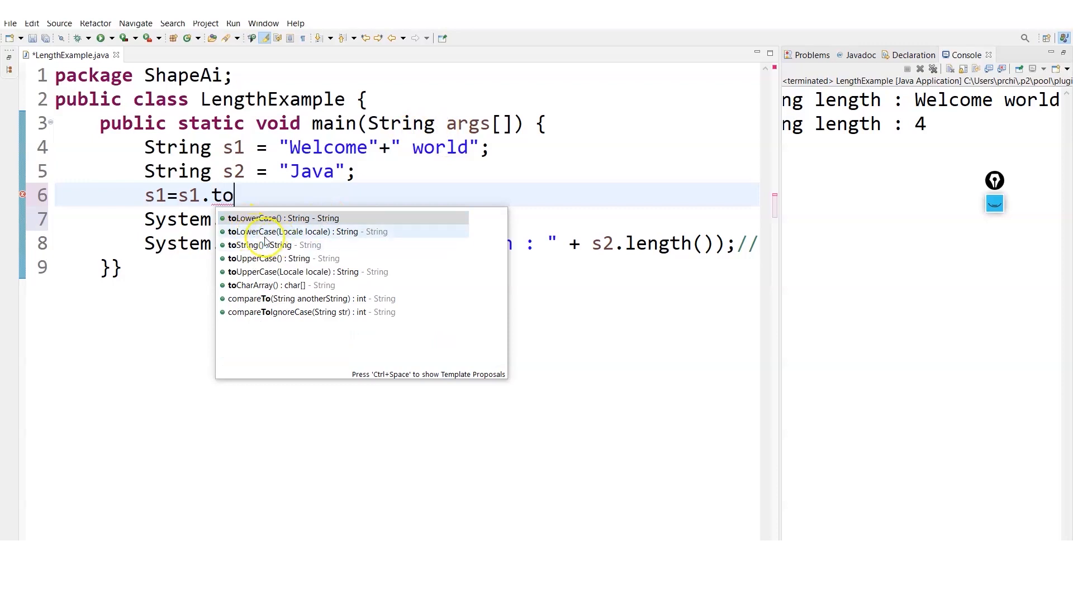
mouse_move(291, 285)
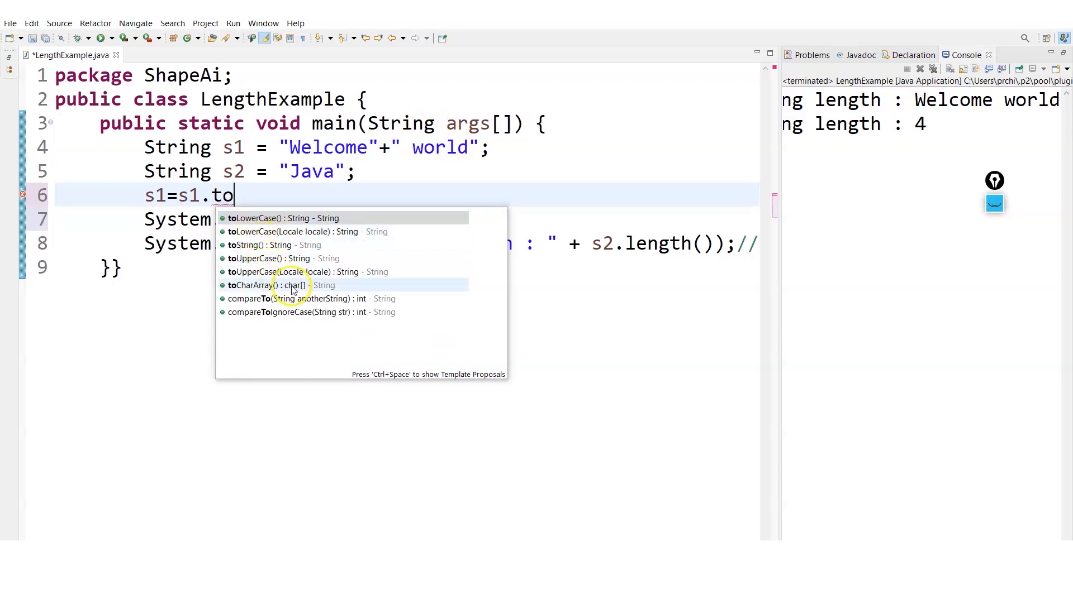
mouse_move(308, 272)
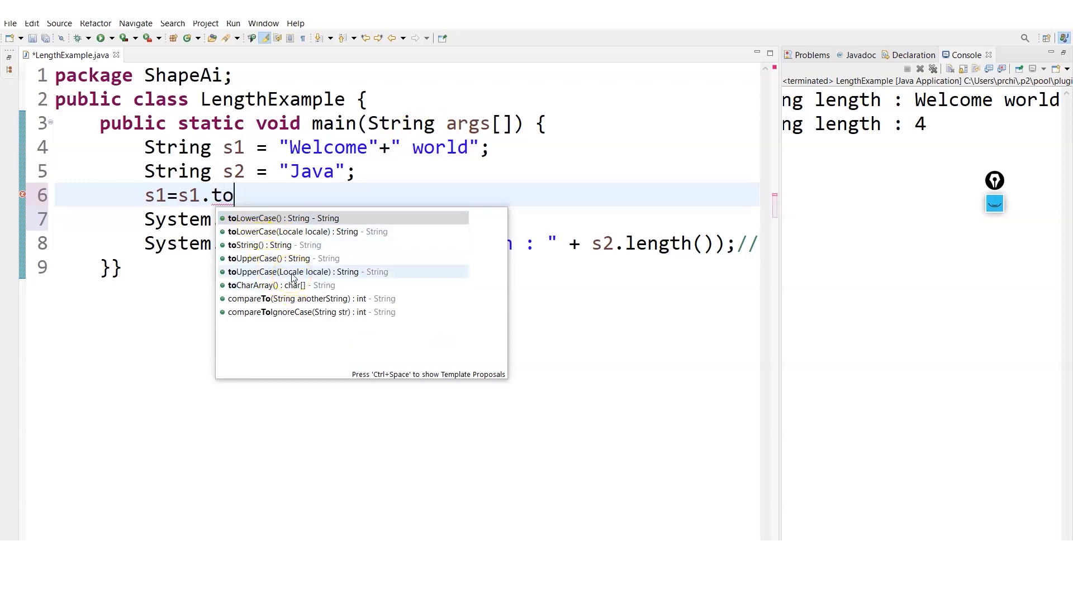
mouse_move(294, 258)
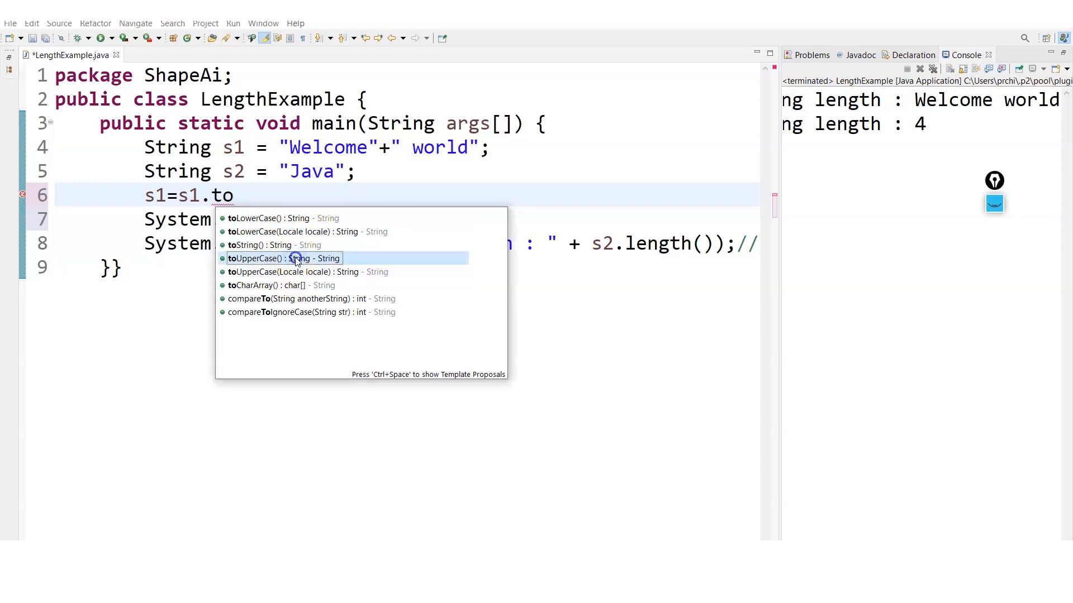
double_click(283, 258)
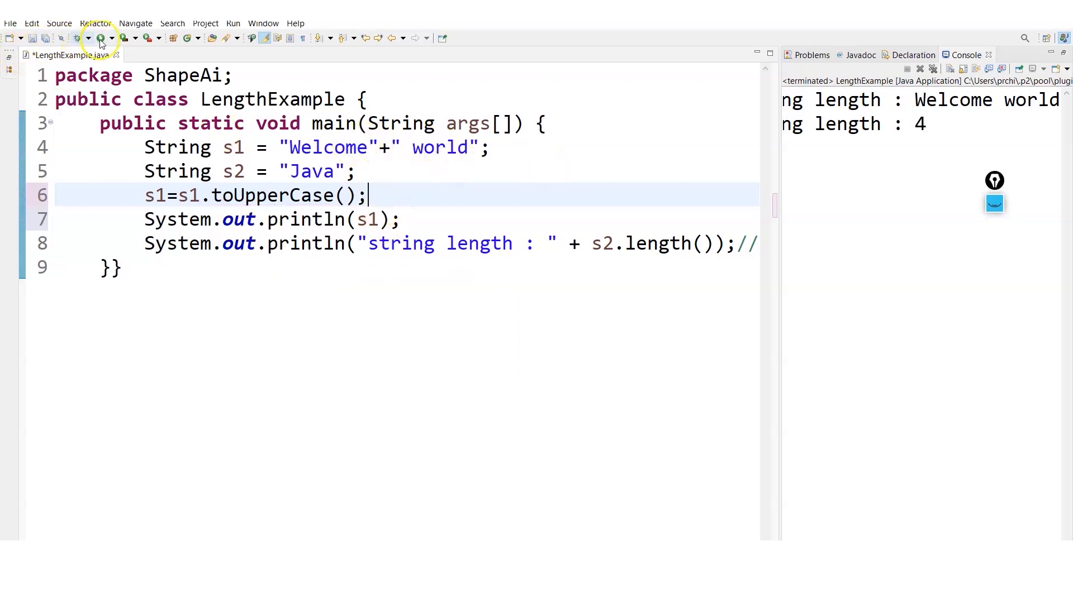
left_click(99, 38)
type("Loq")
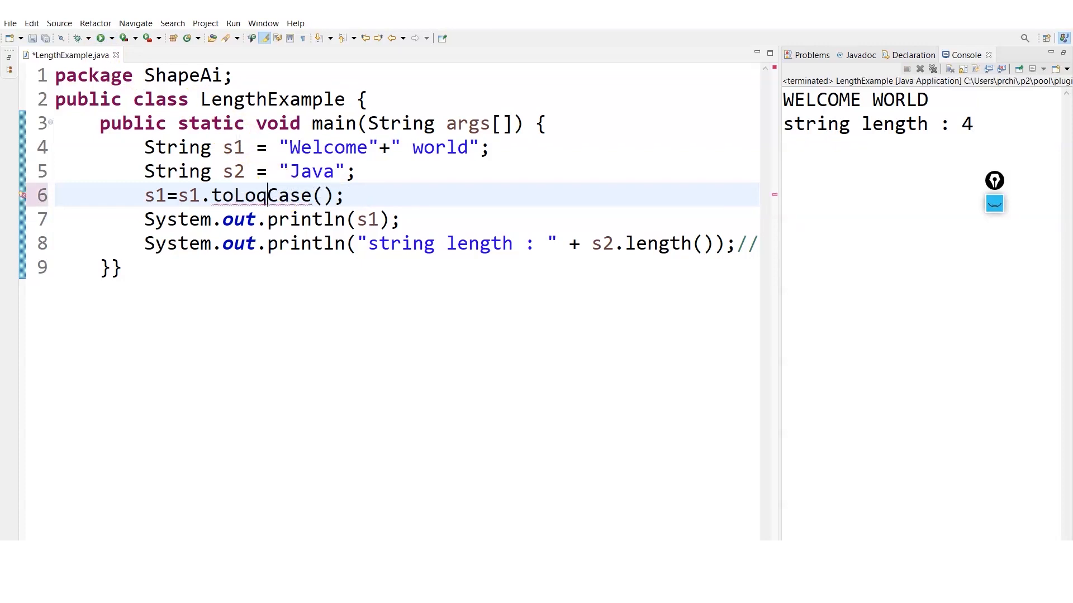
Step: Switch line 6 to toLowerCase and run to print welcome world
type("wer")
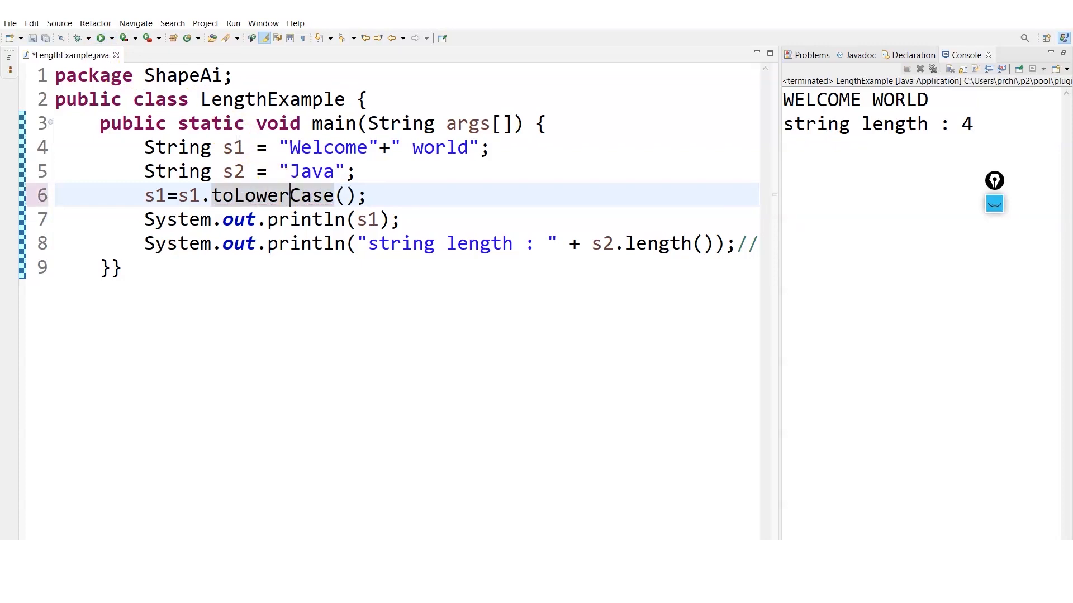
mouse_move(99, 38)
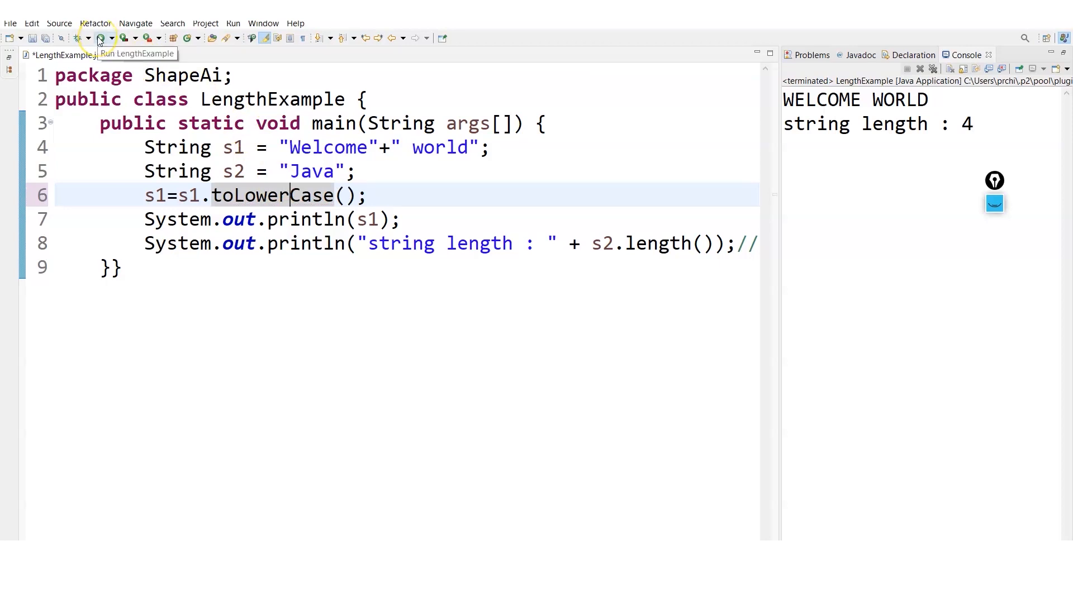
left_click(99, 38)
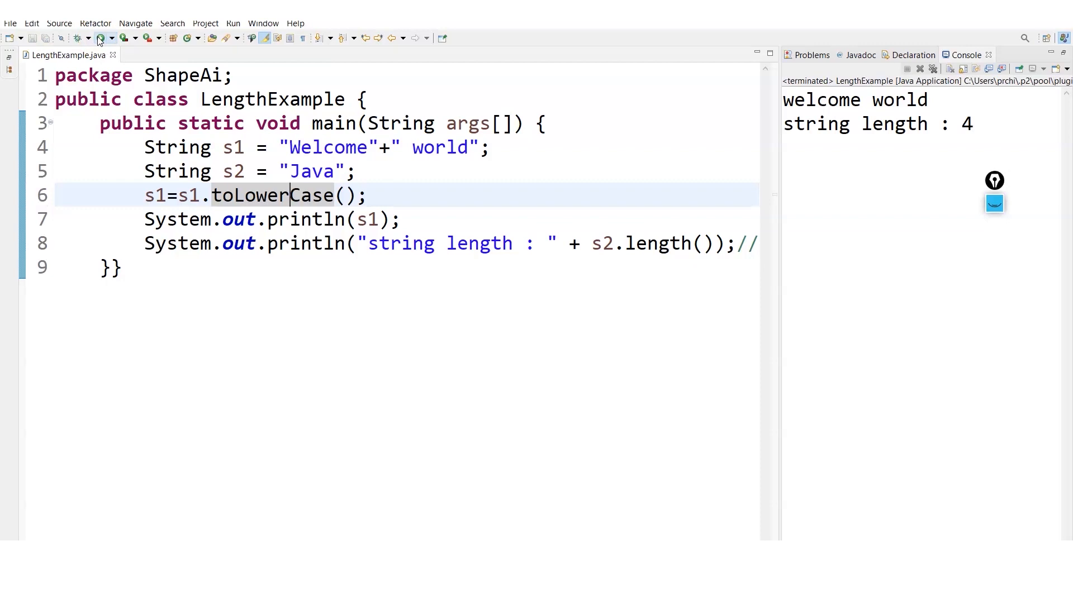
left_click(288, 148)
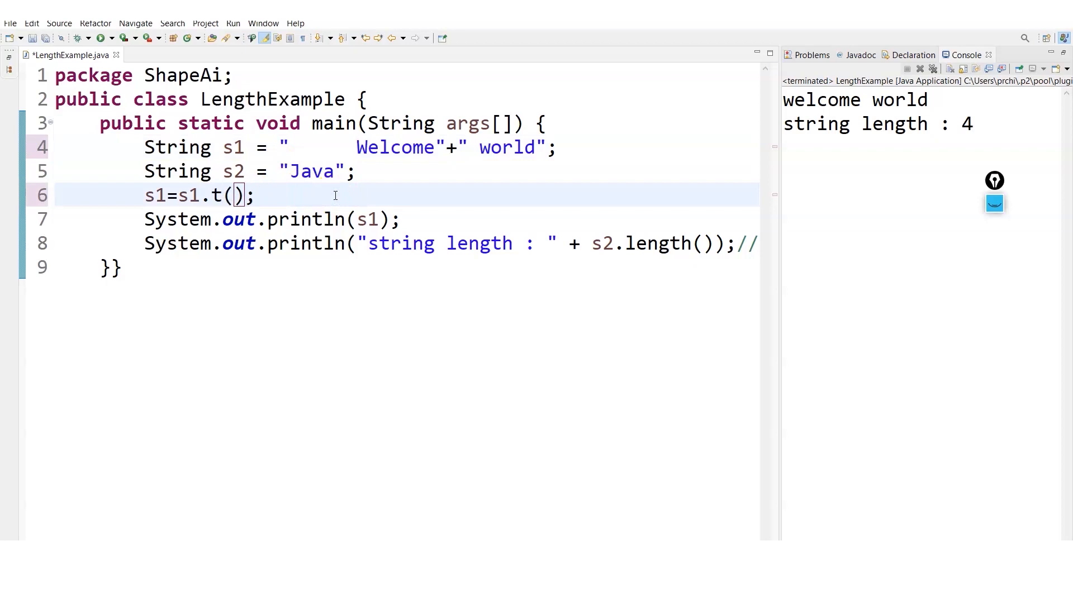
Step: Call s1.trim() on the padded string and run to print Welcome world unpadded
type("rim")
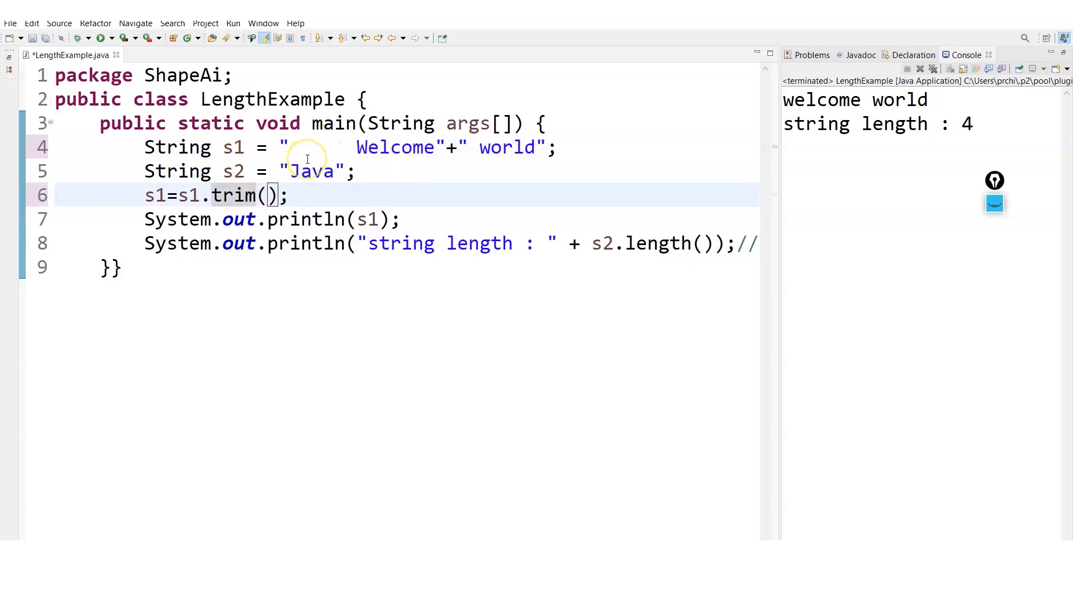
mouse_move(516, 174)
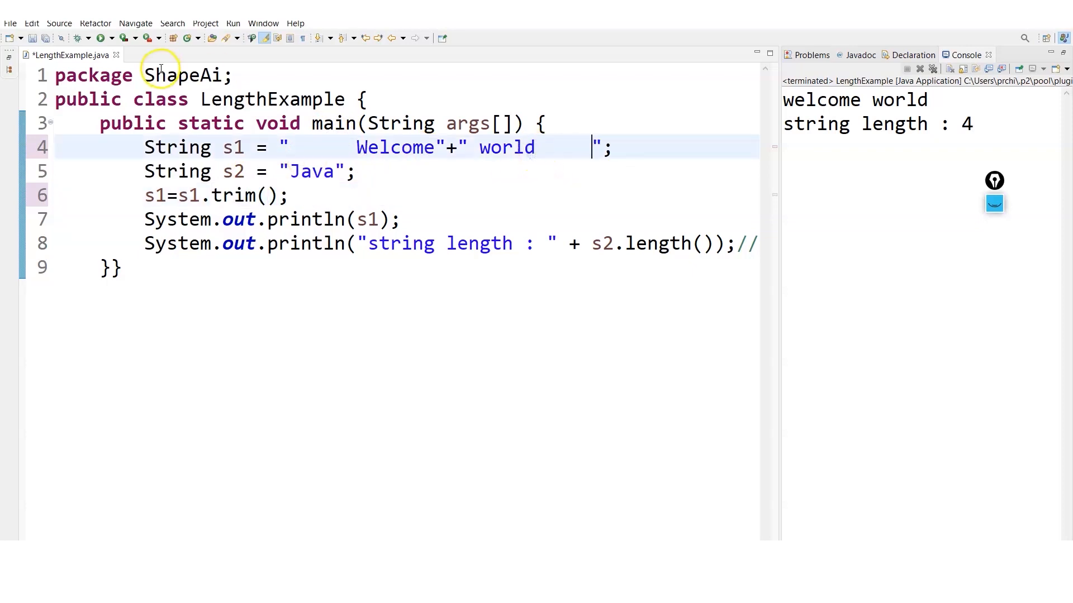
left_click(104, 38)
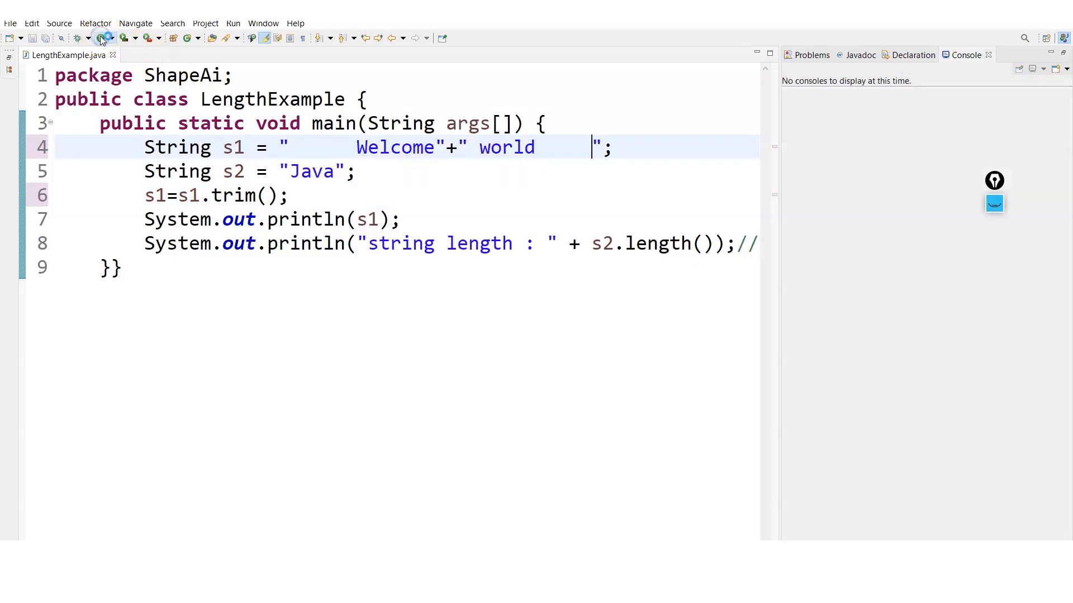
left_click(102, 38)
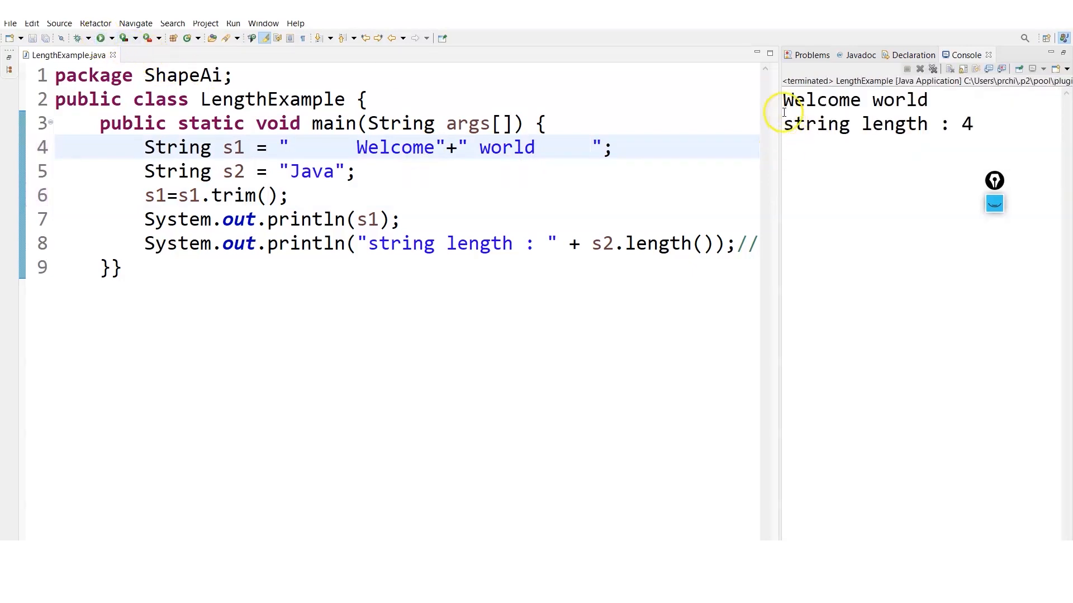
mouse_move(894, 319)
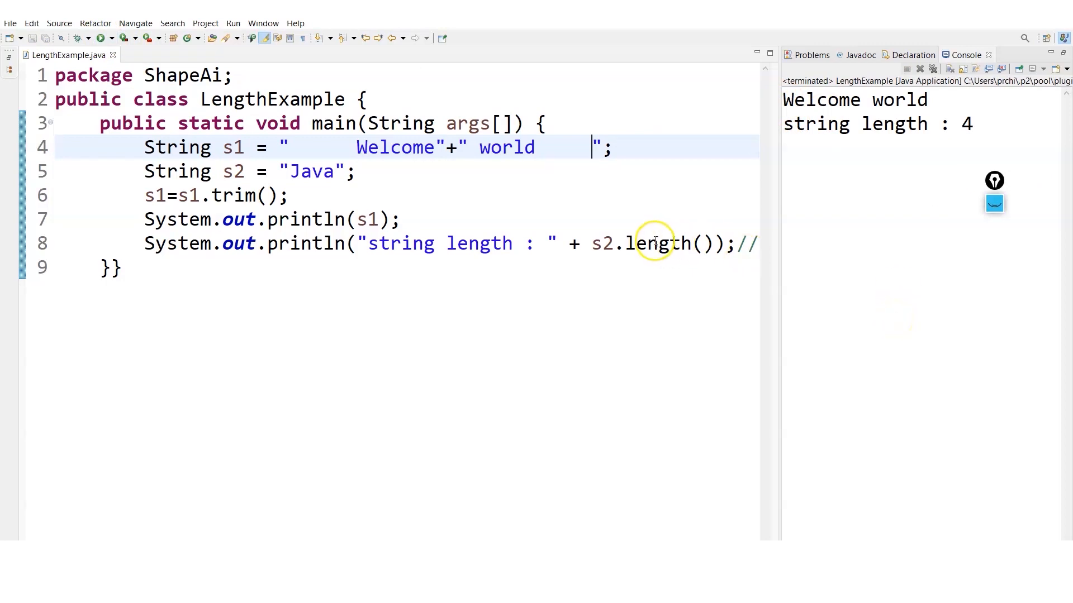
mouse_move(606, 225)
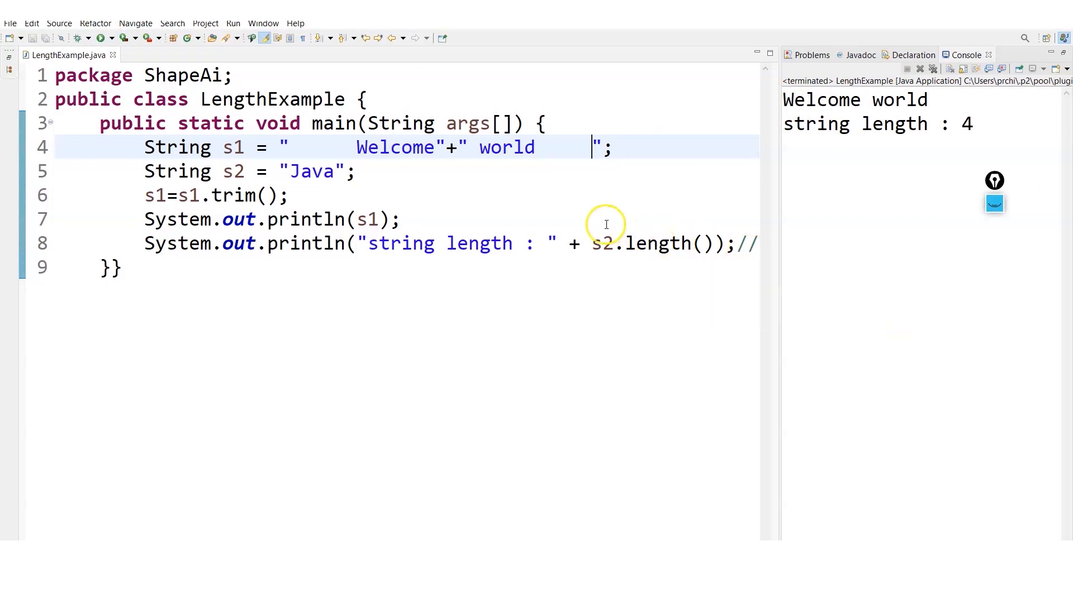
mouse_move(574, 222)
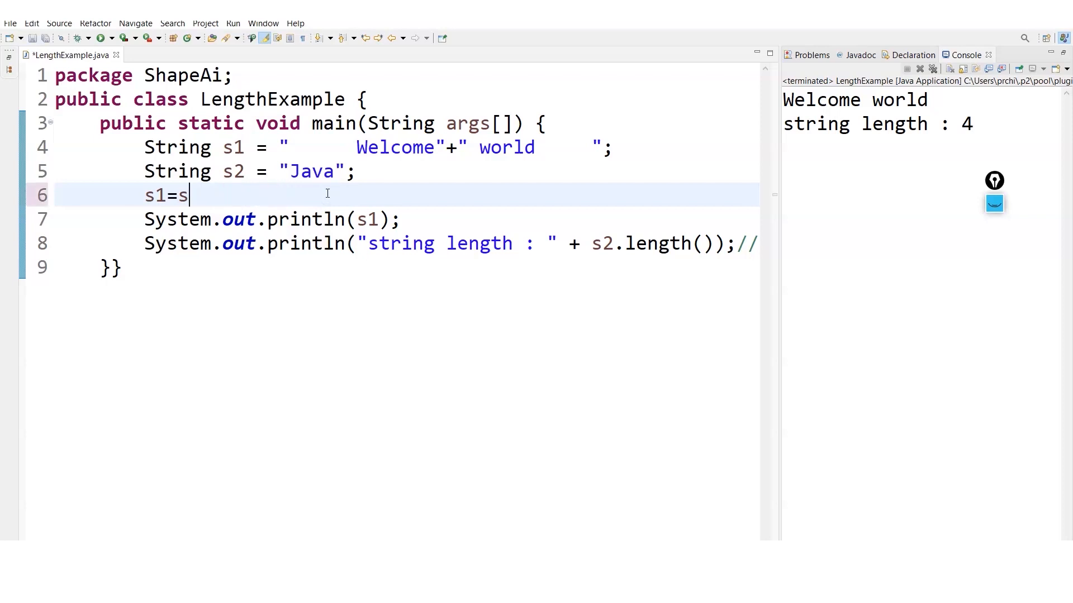
Step: Cut line 6 back to s1=s1. to list the available String methods
type("1.")
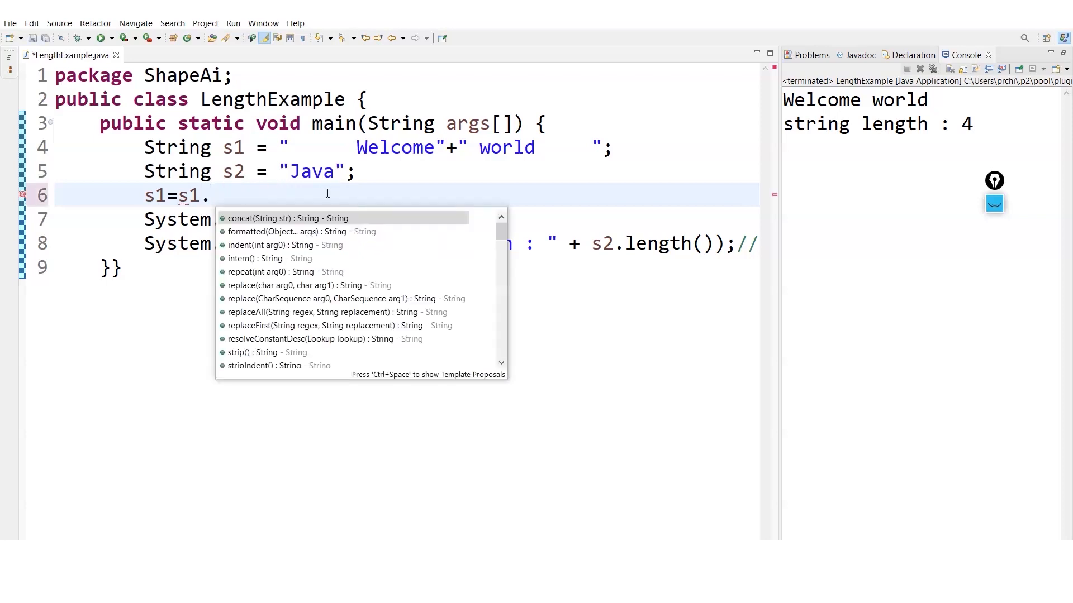